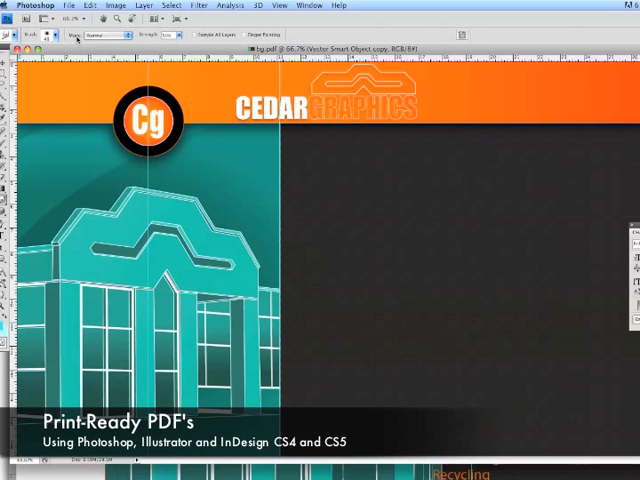
# - Save the Cedar Graphics background as a Photoshop PDF copy named bg copy.pdf
pyautogui.click(69, 5)
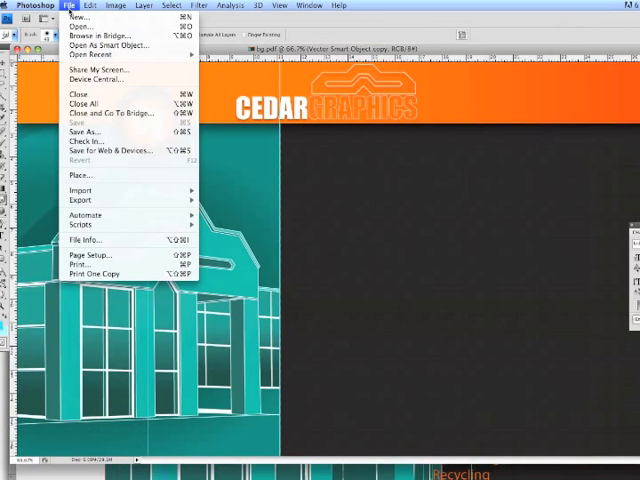
pyautogui.click(85, 131)
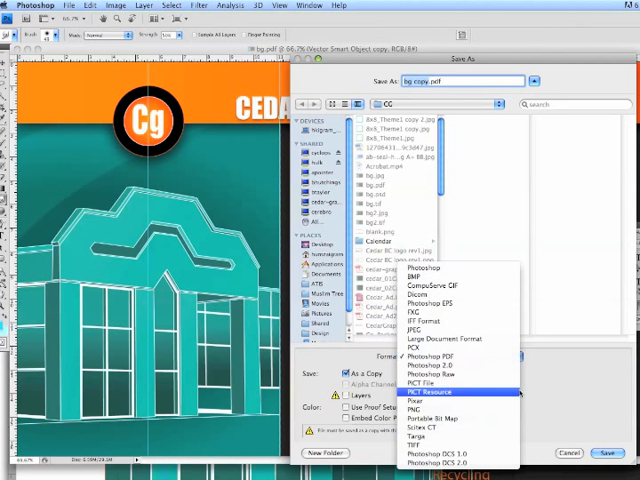
pyautogui.click(432, 355)
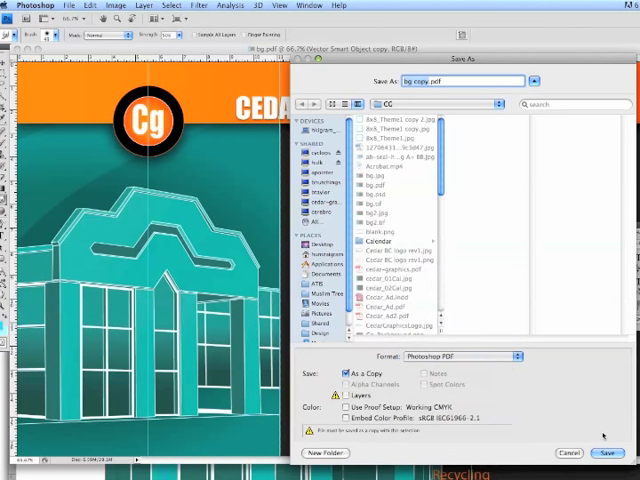
pyautogui.click(603, 452)
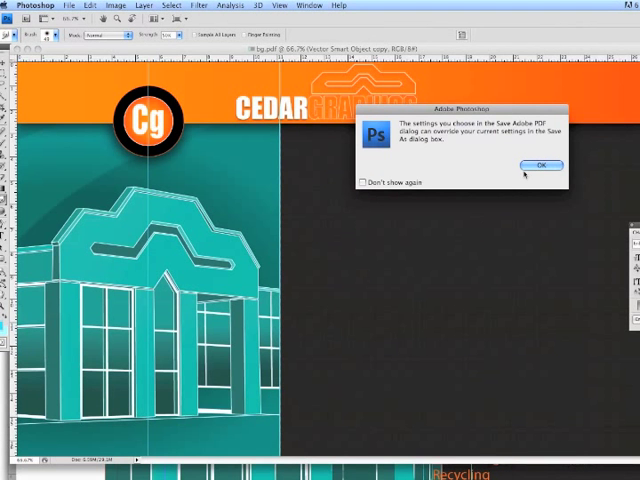
# - Dismiss the PDF settings notice and save the PDF with the Cedar_Graphics_Output_v2 preset
pyautogui.click(541, 165)
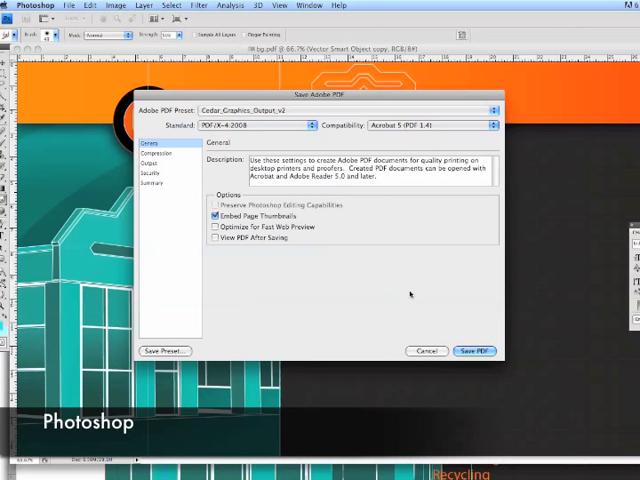
pyautogui.click(476, 351)
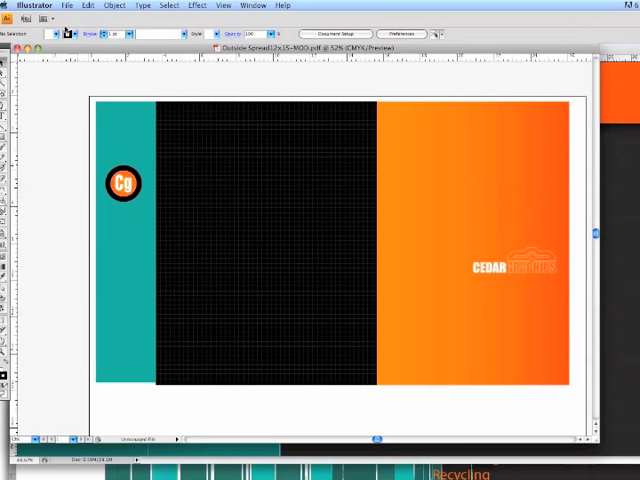
# - Save the Illustrator outside spread as an Adobe PDF through Save As
pyautogui.click(67, 5)
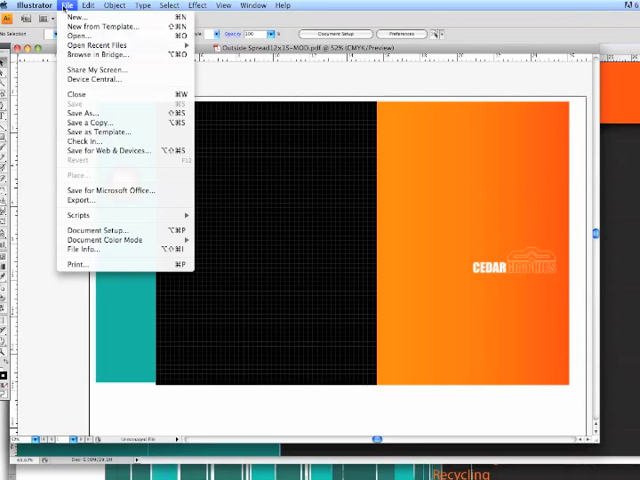
pyautogui.click(82, 112)
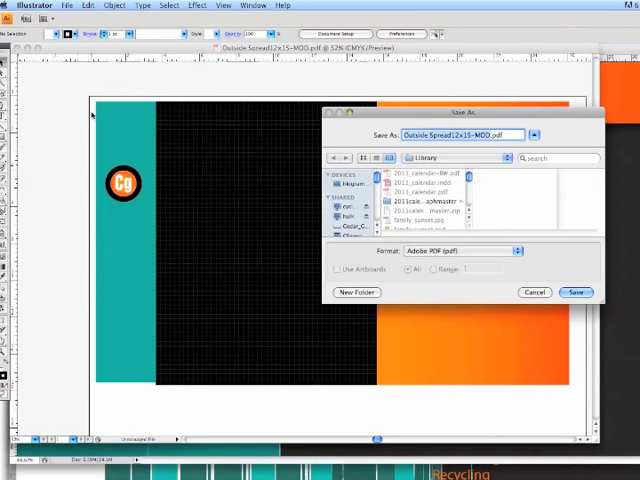
pyautogui.click(478, 250)
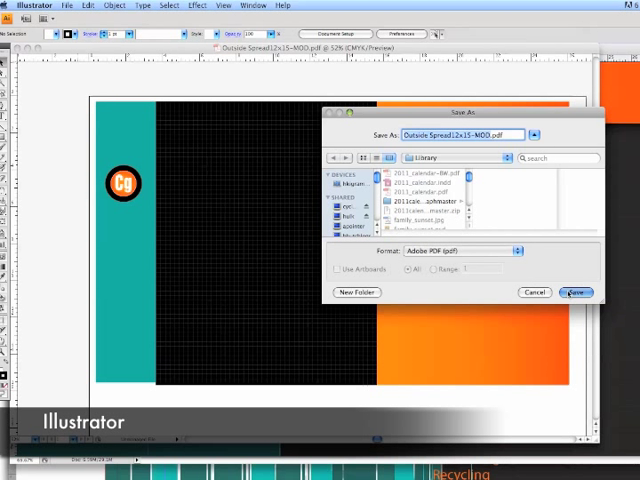
pyautogui.click(576, 292)
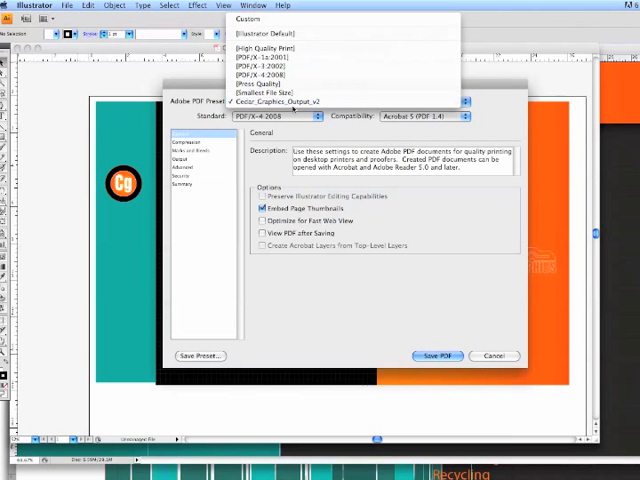
# - Save the spread PDF with the Cedar_Graphics_Output_v2 preset, accepting the PDF/X warning
pyautogui.click(275, 102)
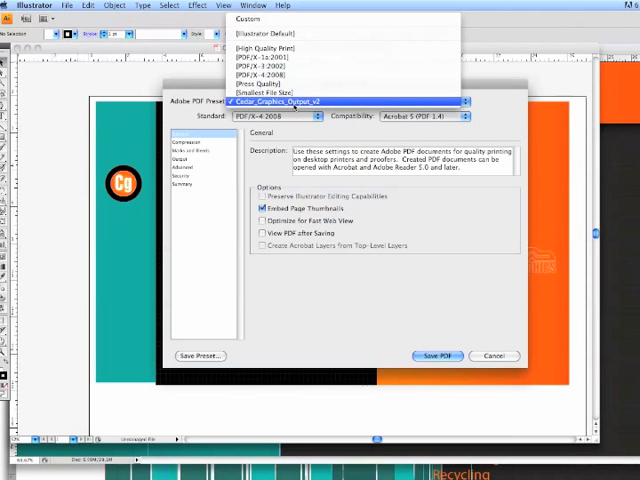
pyautogui.click(290, 101)
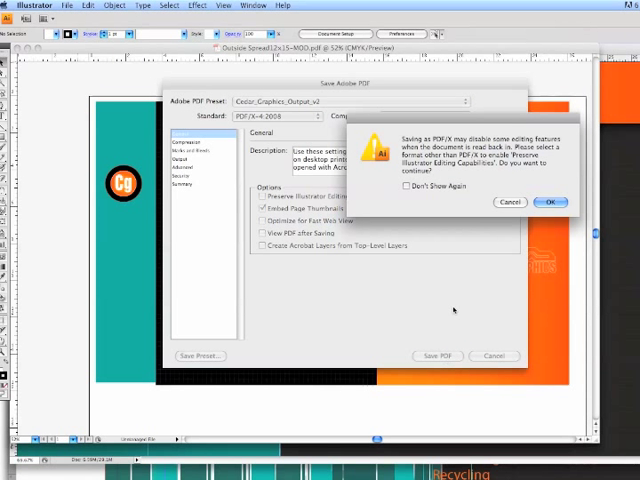
pyautogui.click(549, 201)
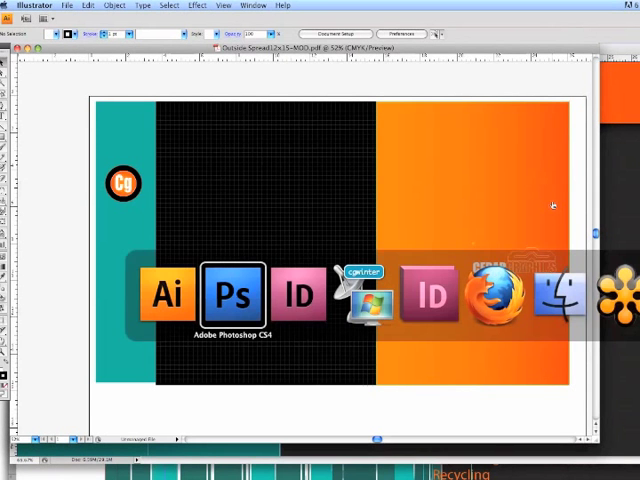
# - Bring up Cedar_Ad in InDesign and export it as Adobe PDF named Cedar_Ad2.pdf
pyautogui.click(430, 293)
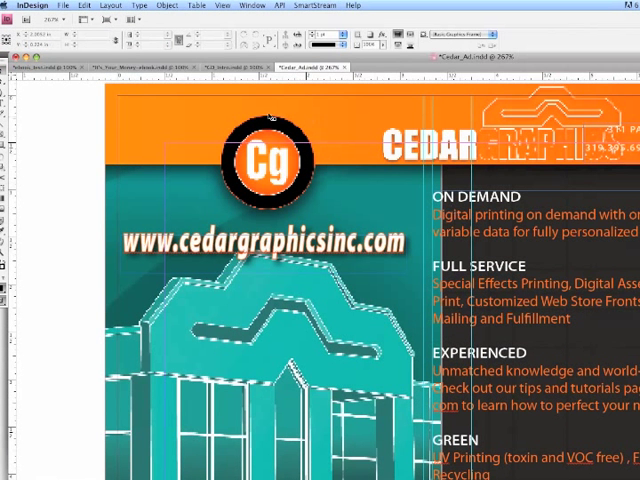
pyautogui.click(63, 5)
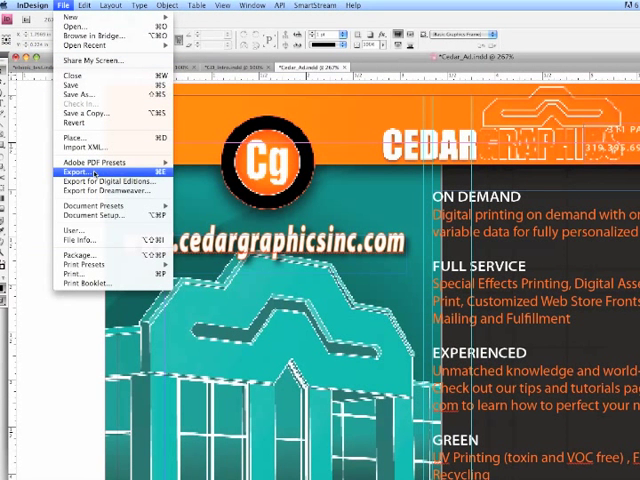
pyautogui.click(74, 171)
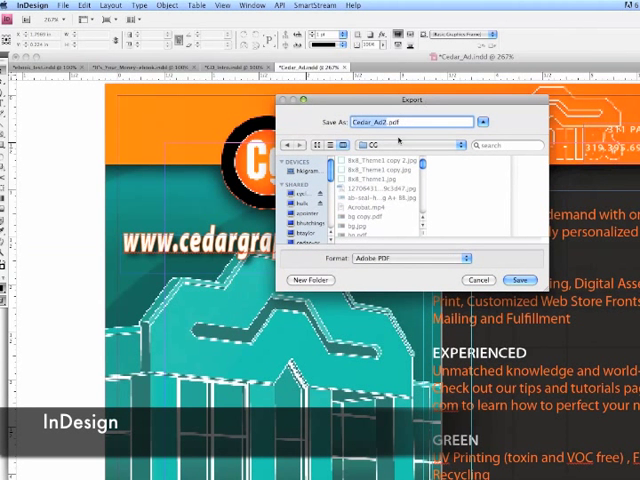
pyautogui.click(410, 258)
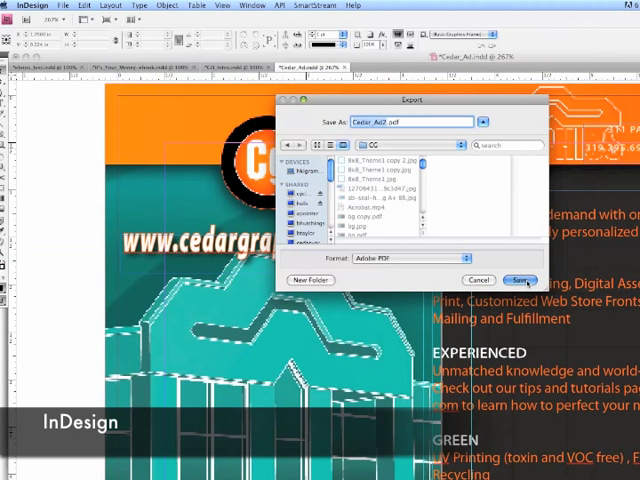
# - Confirm Cedar_Ad2.pdf and export it with the Cedar_Graphics_Output_v2 preset
pyautogui.click(520, 280)
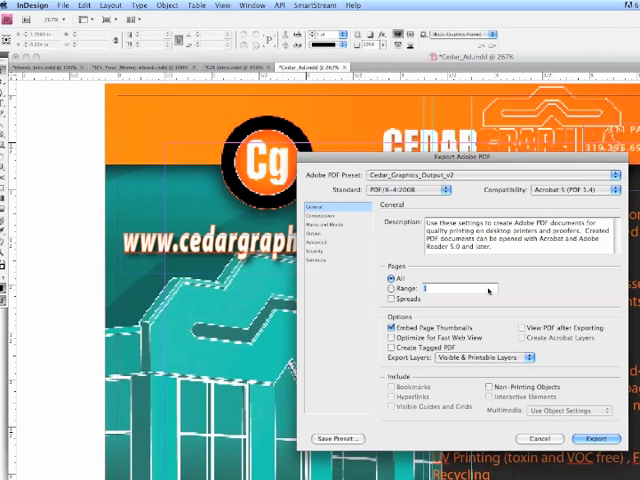
pyautogui.click(594, 438)
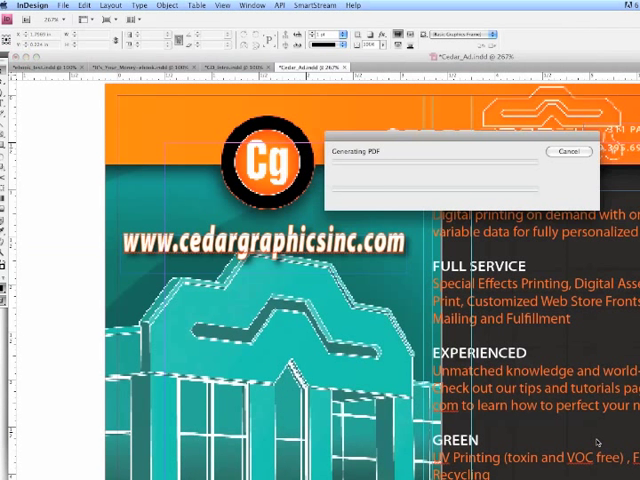